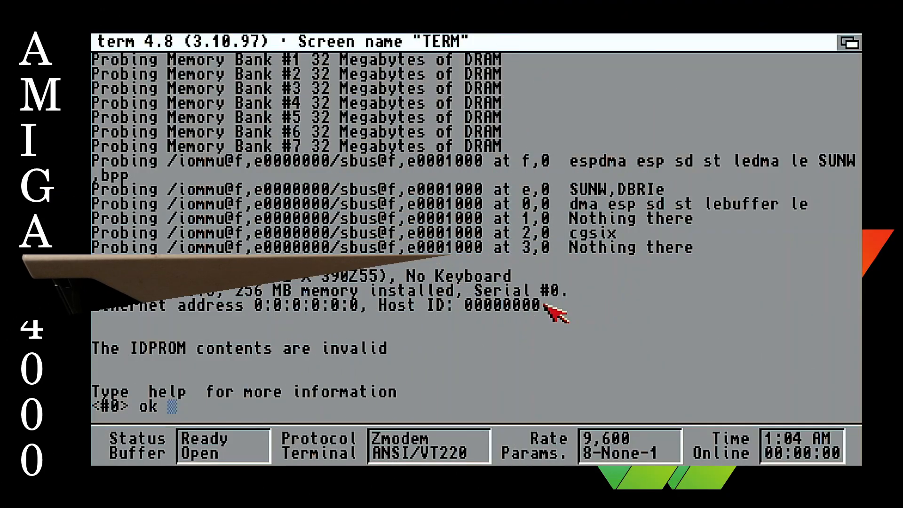
pyautogui.moveTo(437, 394)
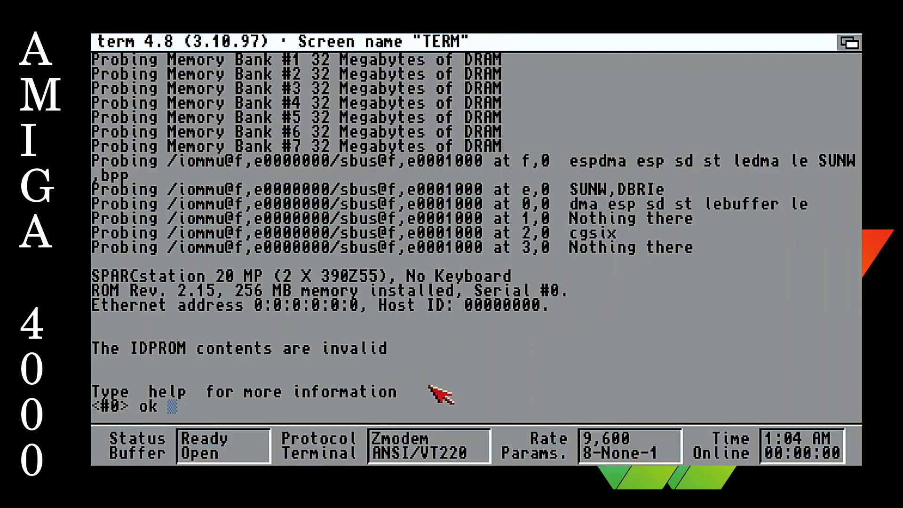
pyautogui.moveTo(414, 282)
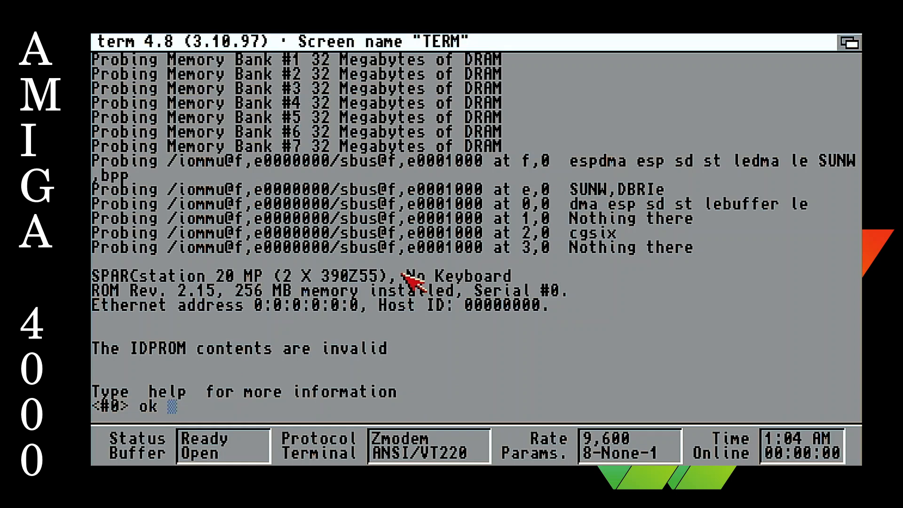
pyautogui.moveTo(345, 268)
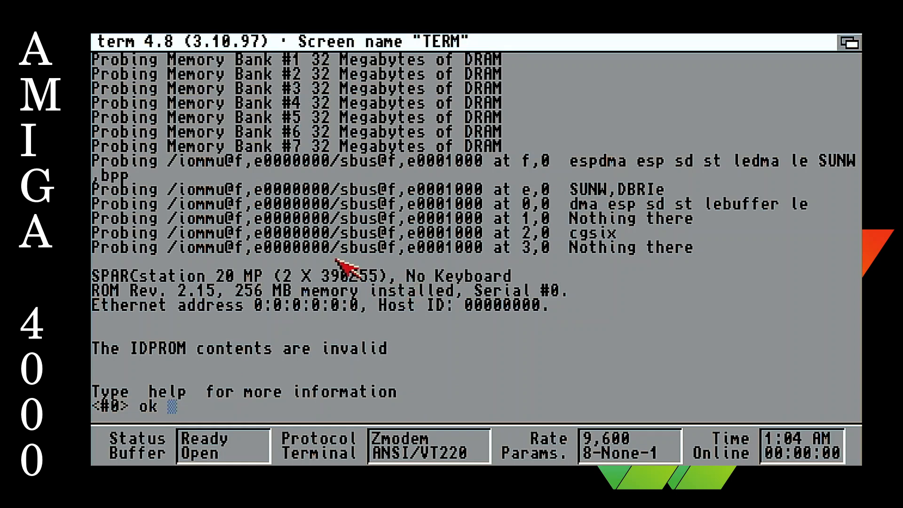
pyautogui.moveTo(149, 133)
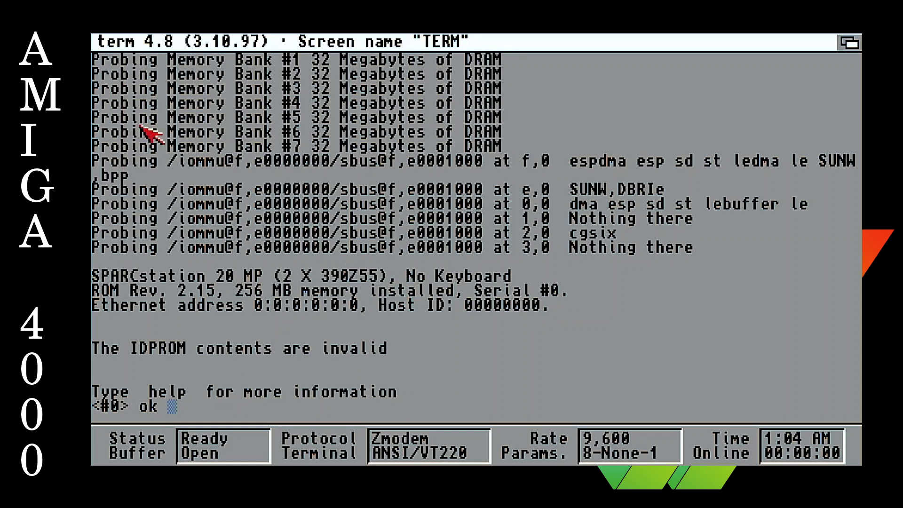
pyautogui.moveTo(230, 183)
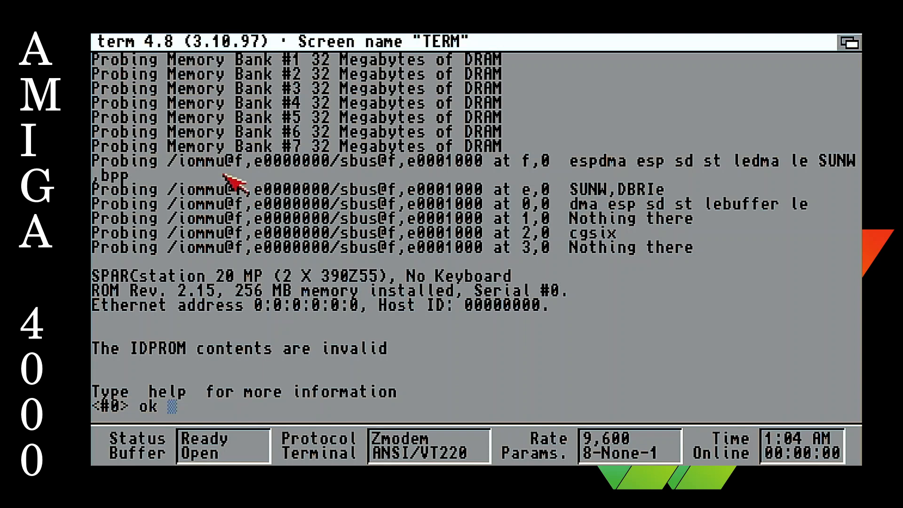
pyautogui.moveTo(268, 213)
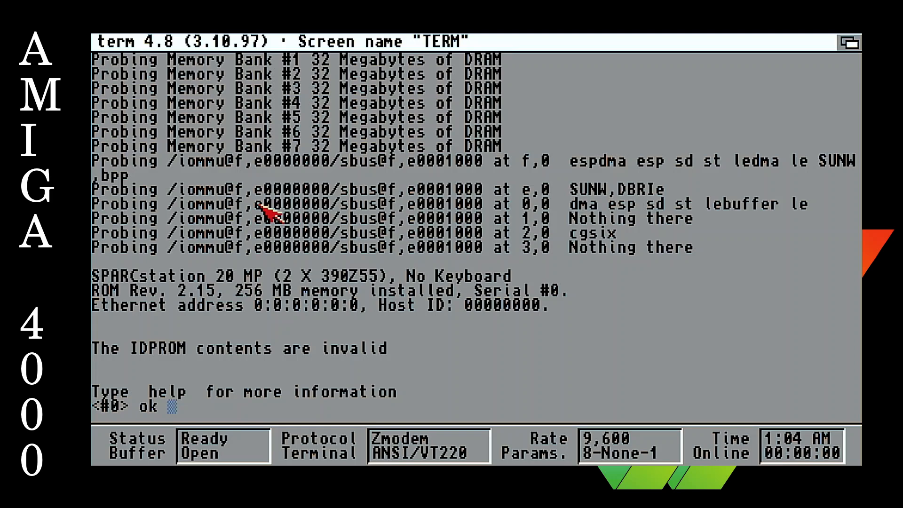
pyautogui.moveTo(172, 438)
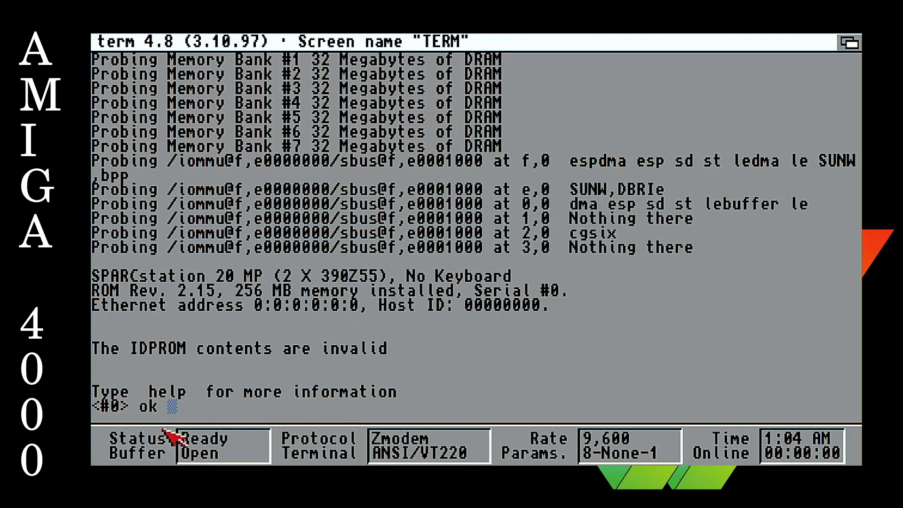
pyautogui.moveTo(349, 366)
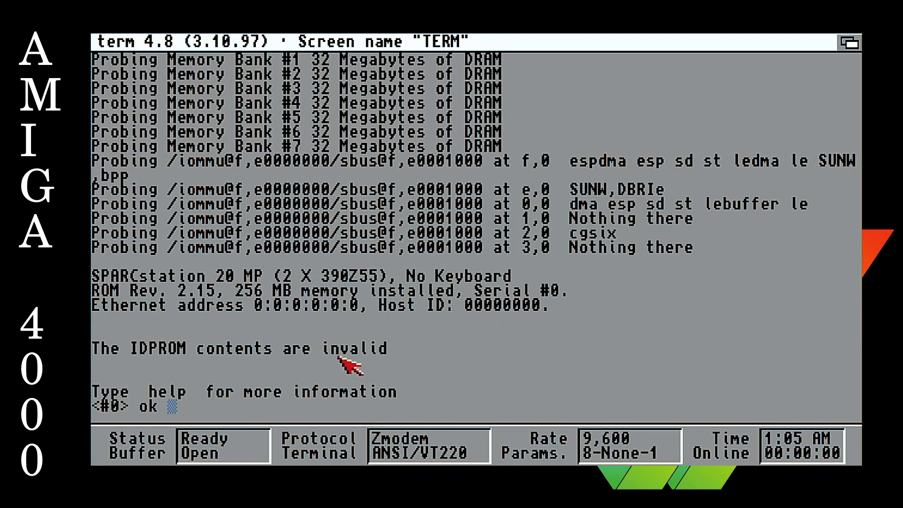
pyautogui.moveTo(380, 431)
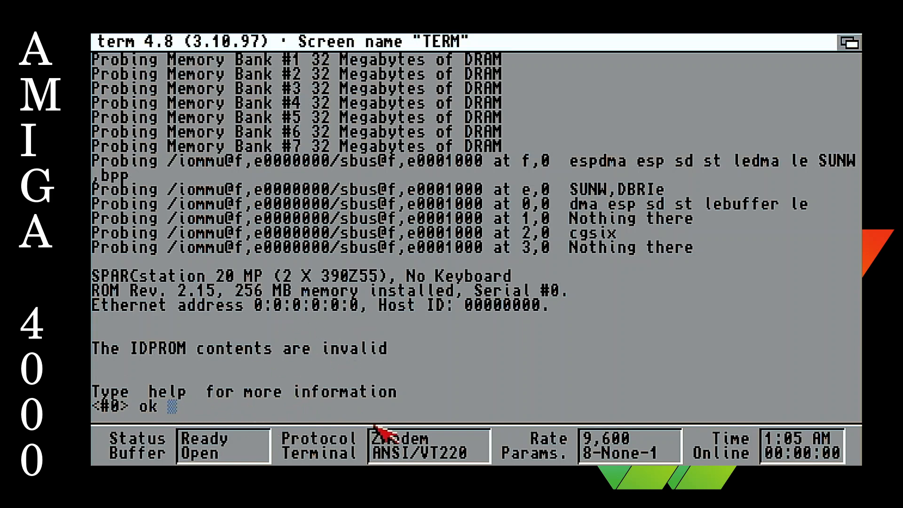
pyautogui.moveTo(454, 359)
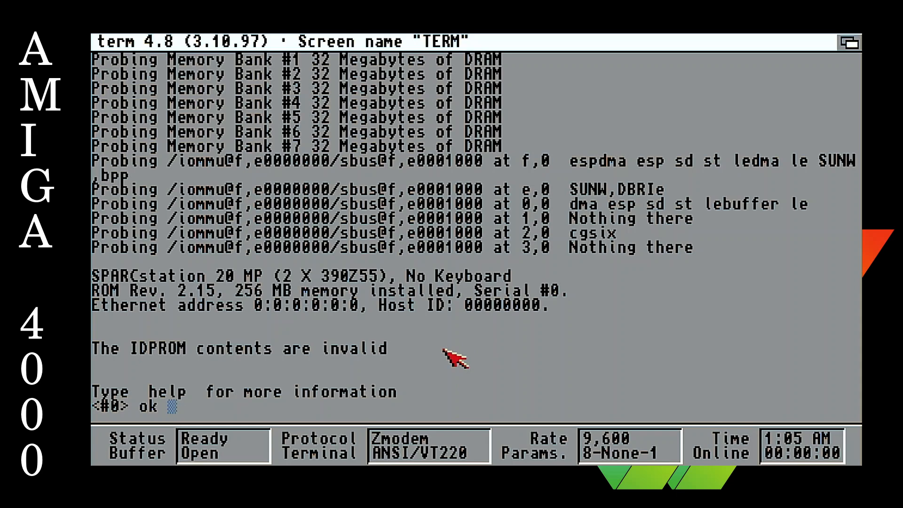
pyautogui.moveTo(454, 360)
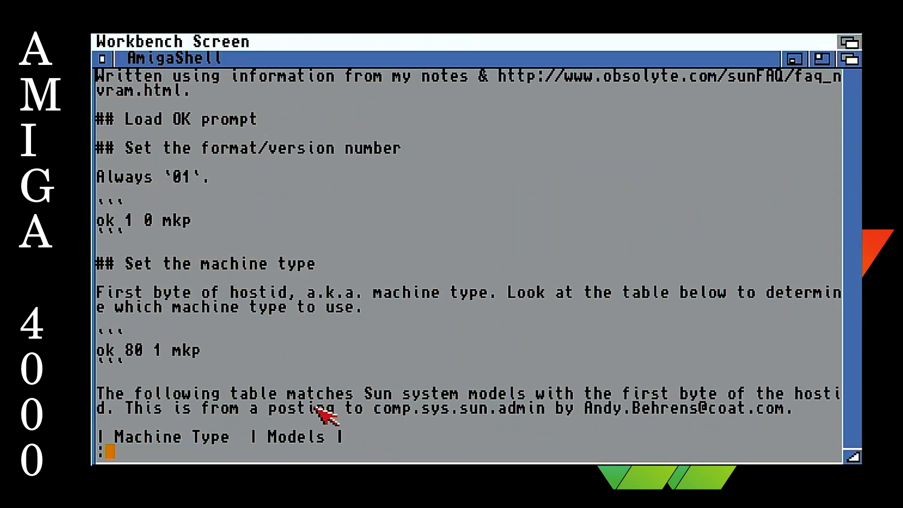
pyautogui.moveTo(299, 380)
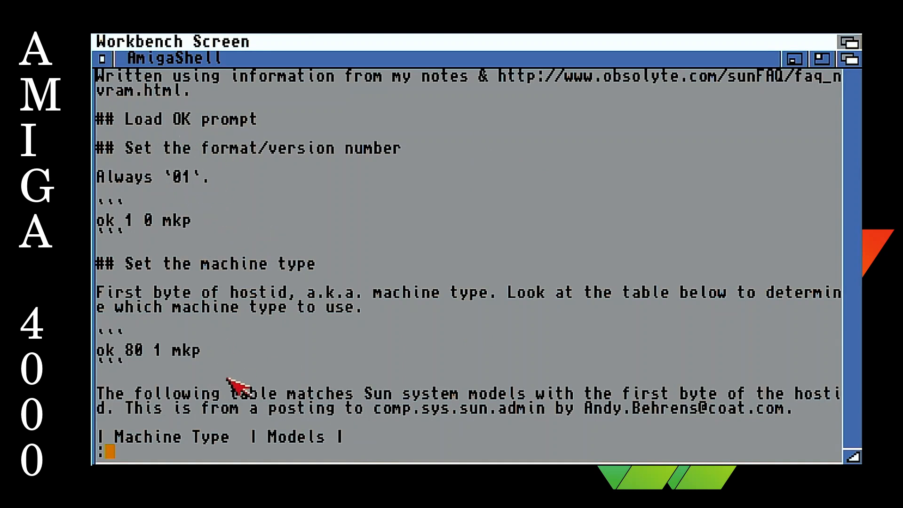
pyautogui.moveTo(242, 153)
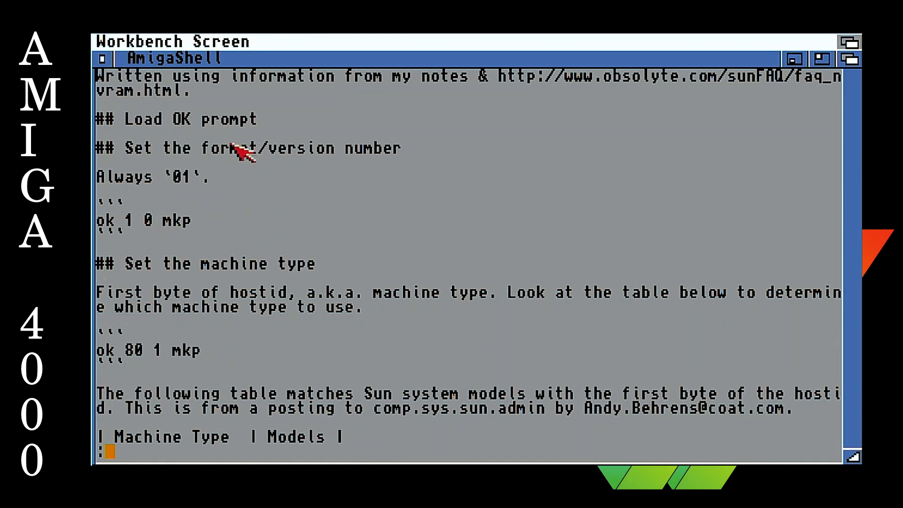
pyautogui.moveTo(112, 236)
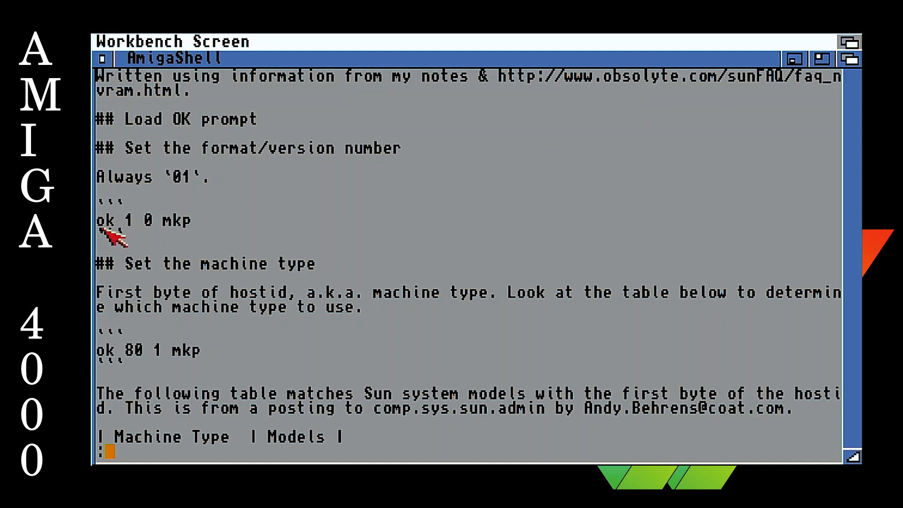
pyautogui.moveTo(377, 382)
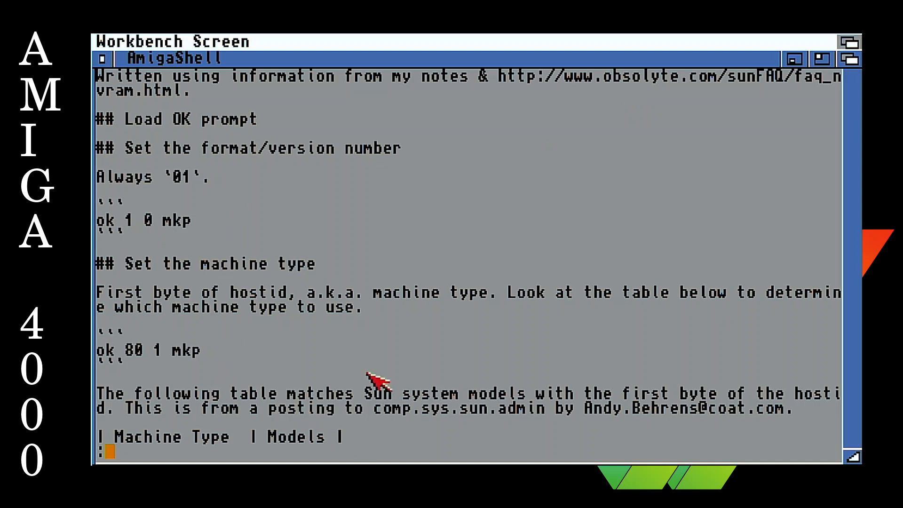
pyautogui.moveTo(316, 351)
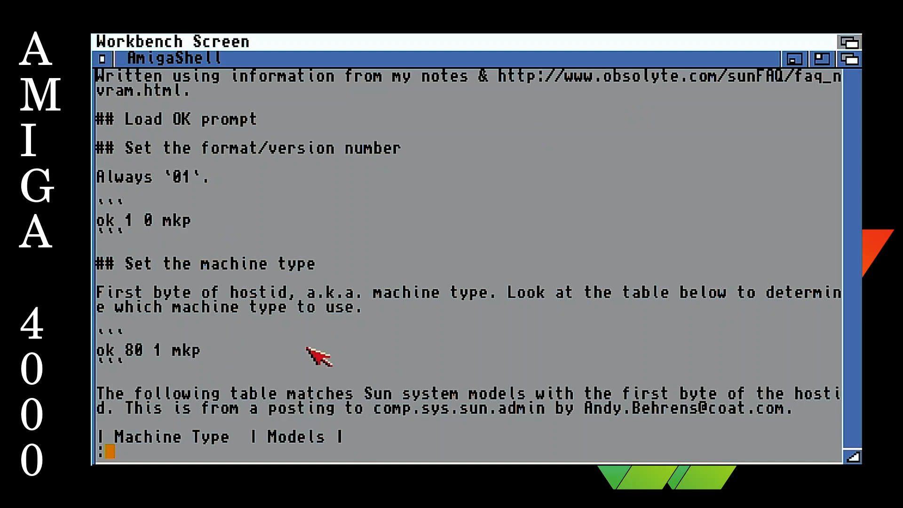
pyautogui.moveTo(135, 228)
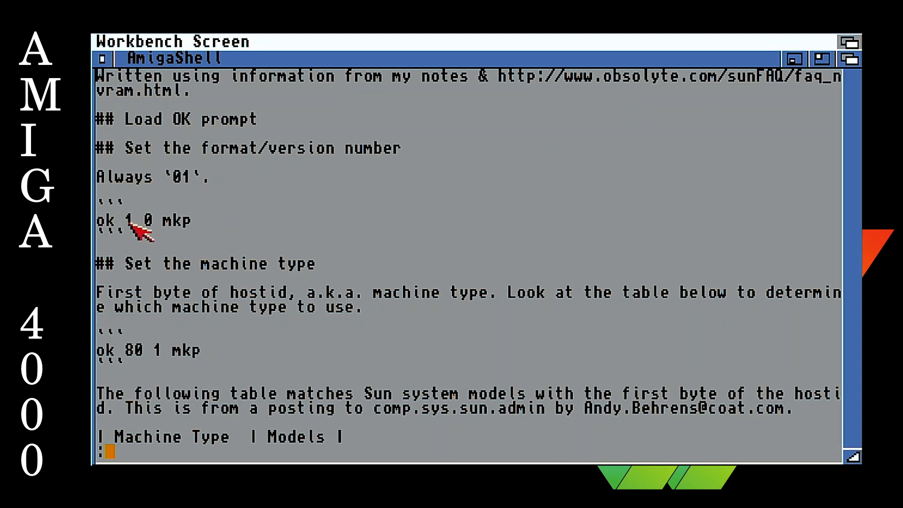
pyautogui.moveTo(218, 423)
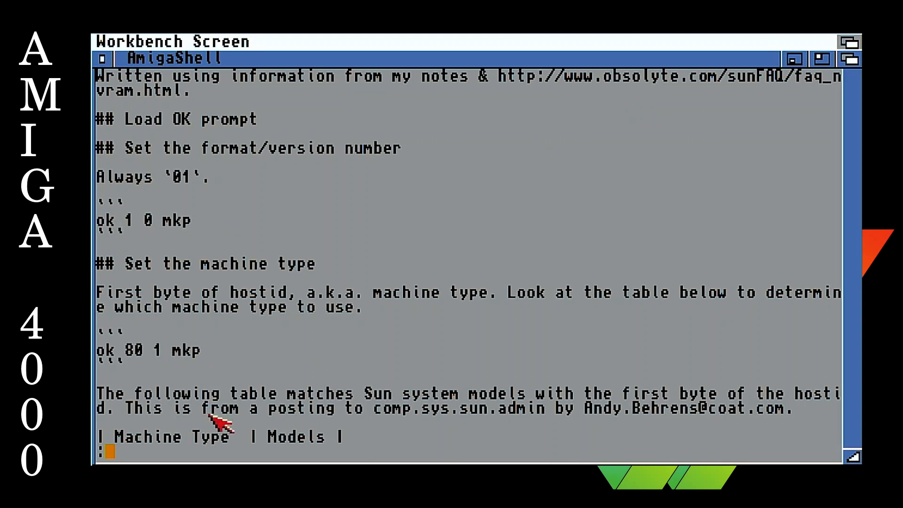
pyautogui.moveTo(219, 230)
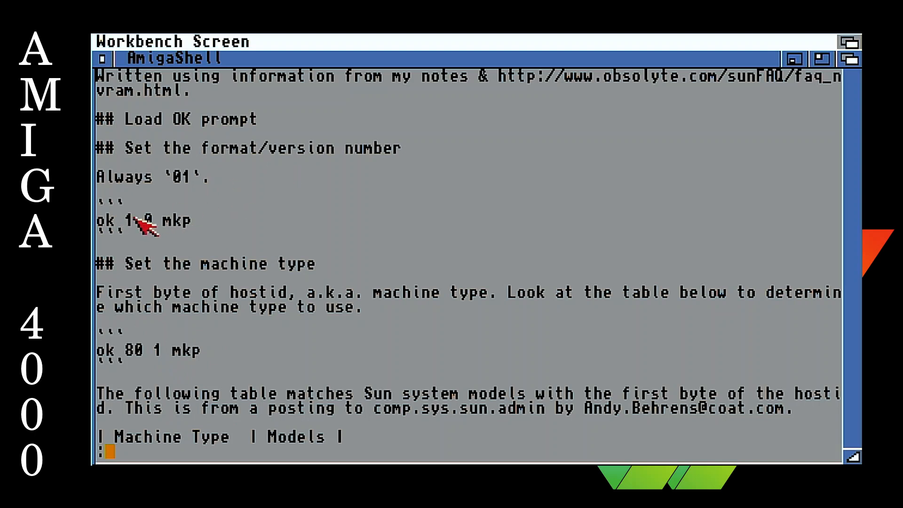
pyautogui.moveTo(144, 230)
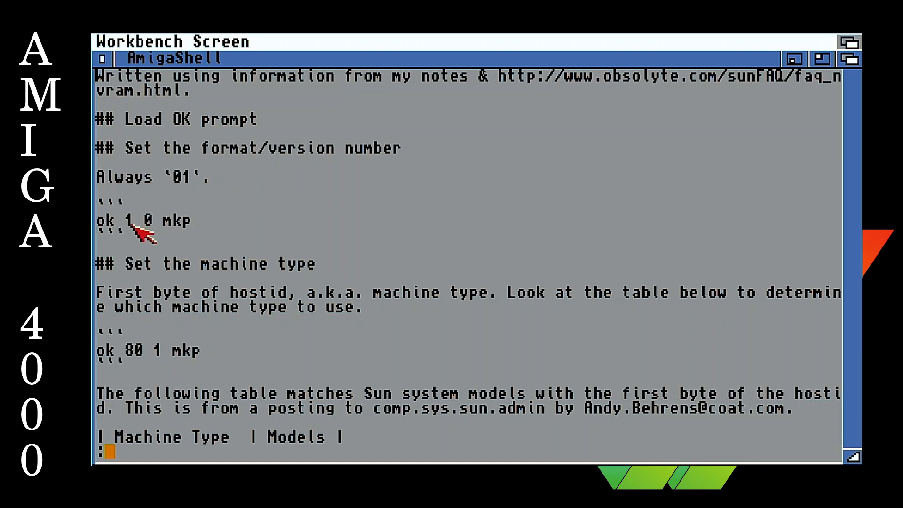
pyautogui.moveTo(219, 238)
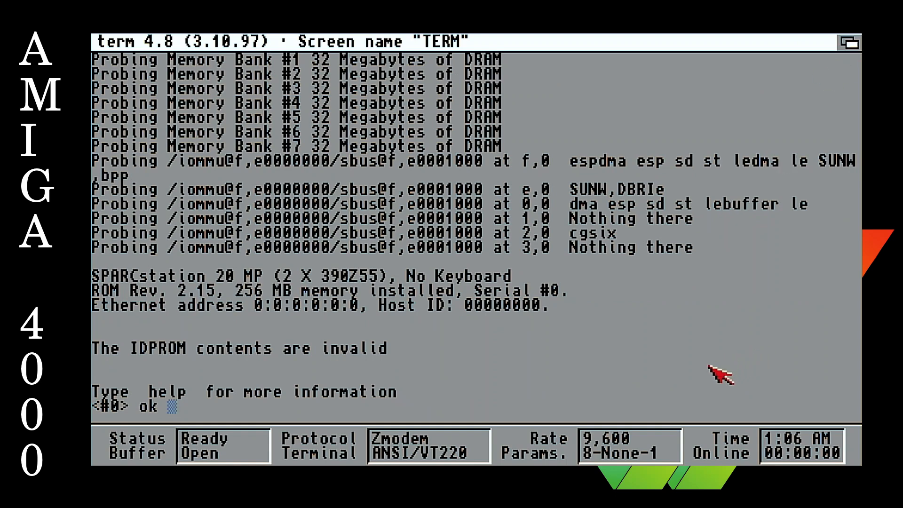
pyautogui.moveTo(691, 386)
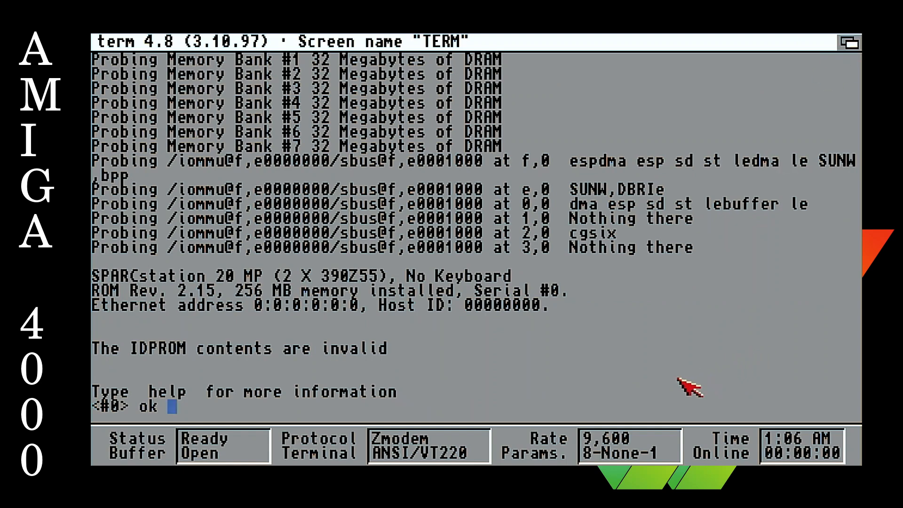
# Step: Write IDPROM format byte 1 to offset 0 using '1 0 mkp'
pyautogui.write('1 0')
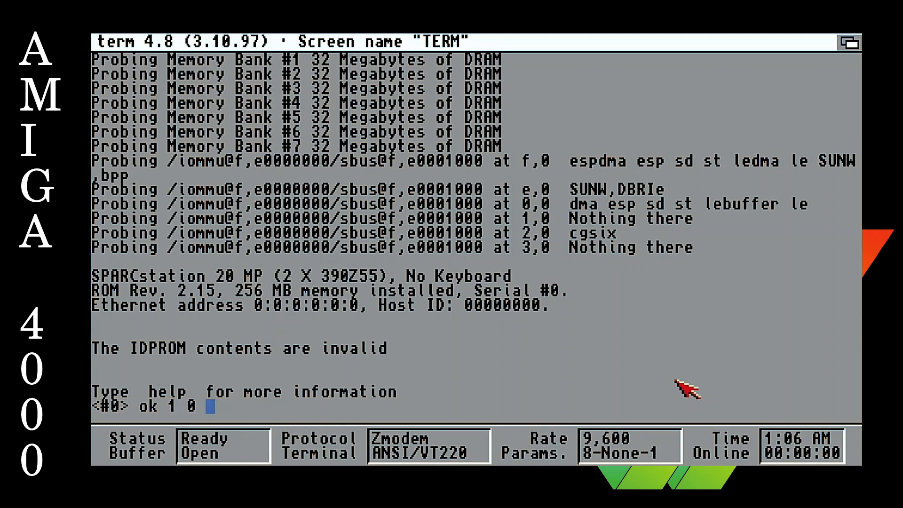
pyautogui.write('mkp')
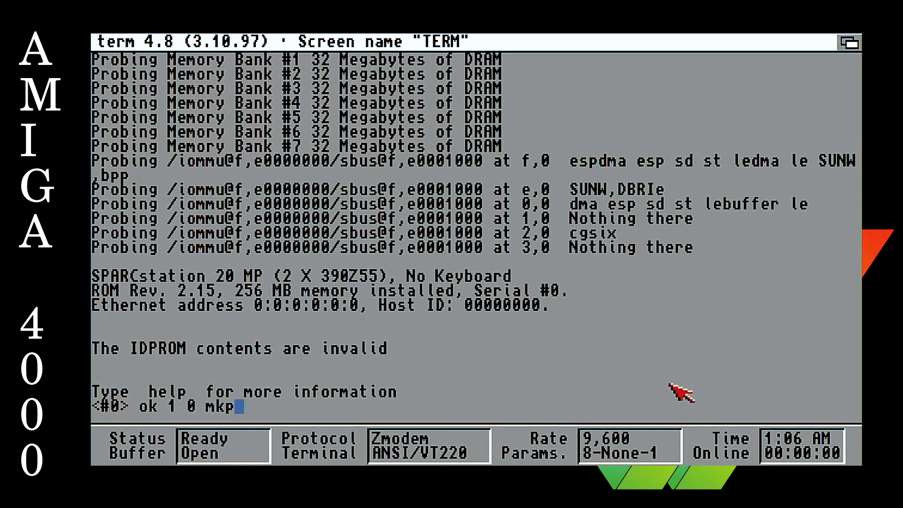
pyautogui.press('Return')
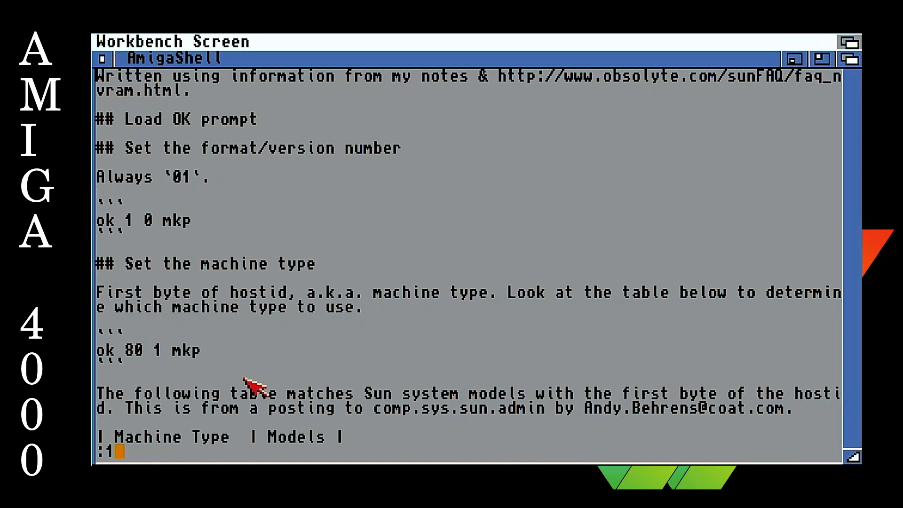
# Step: Scroll the AmigaShell notes down to the Sun machine-type table, then back up slightly
pyautogui.scroll(-3)
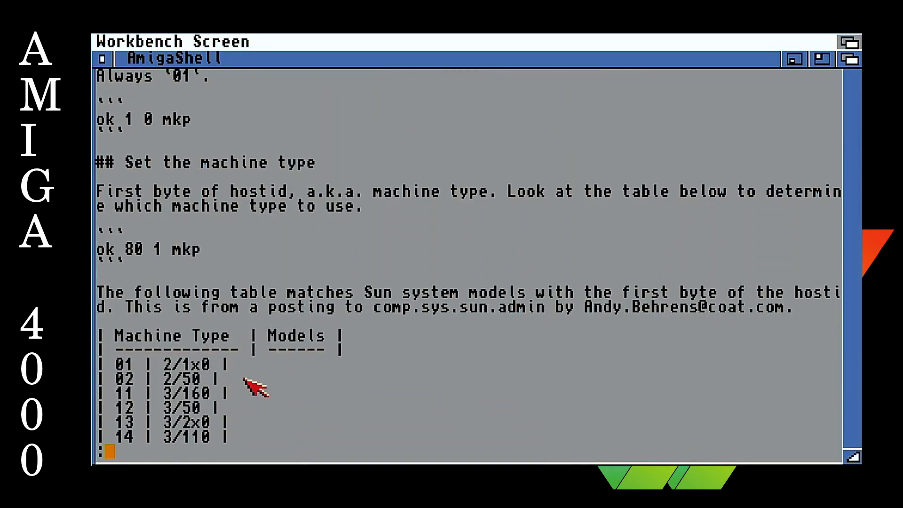
pyautogui.scroll(-3)
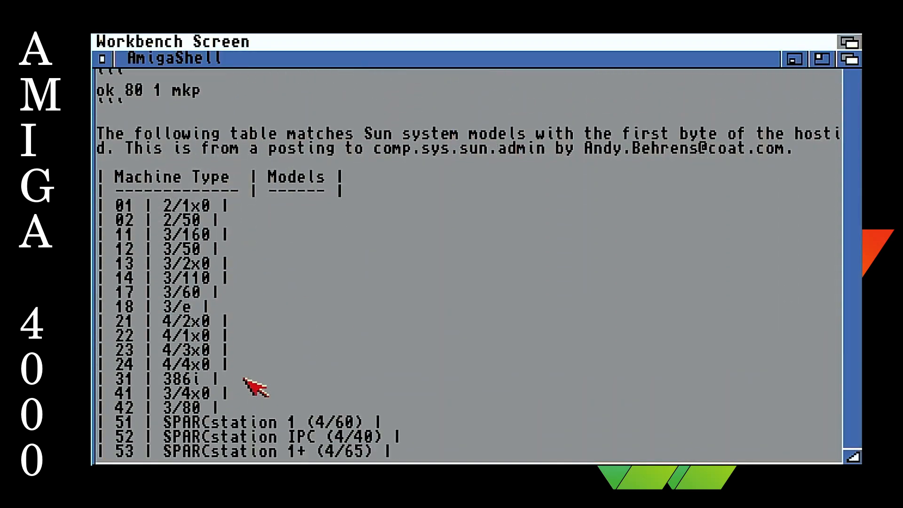
pyautogui.scroll(-3)
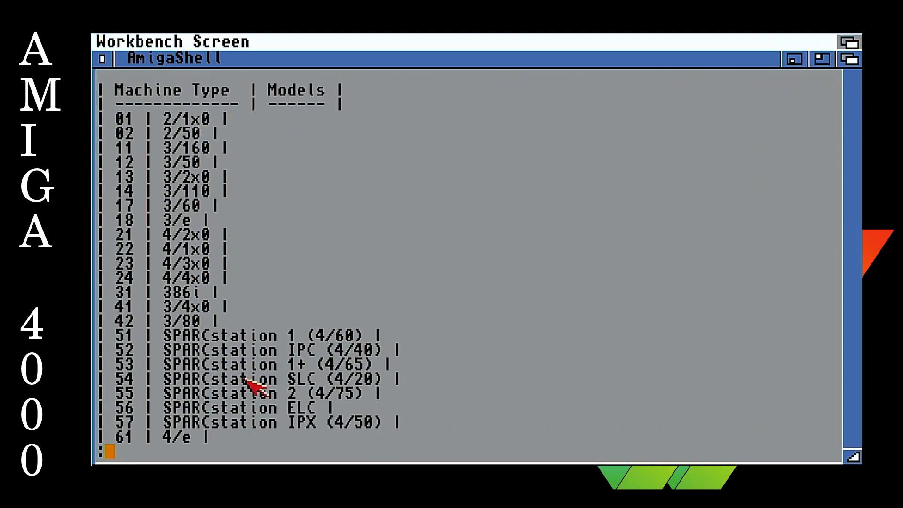
pyautogui.scroll(-3)
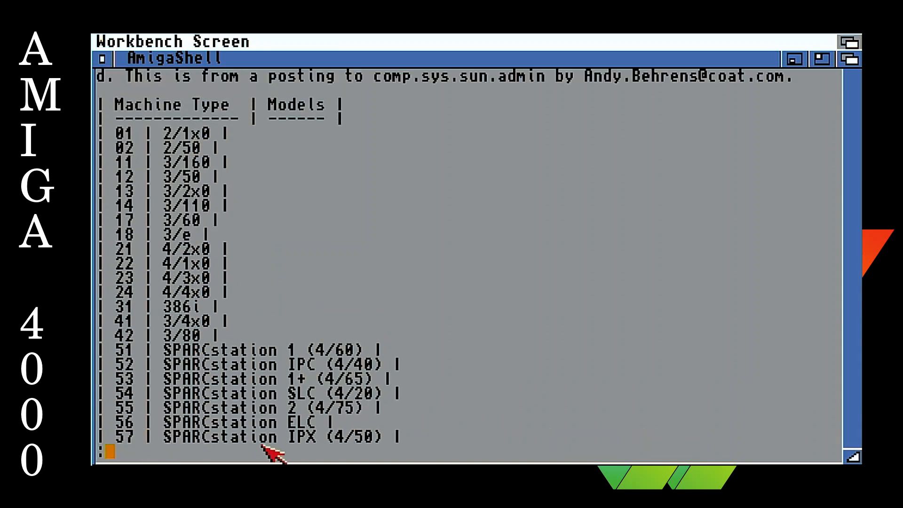
pyautogui.scroll(3)
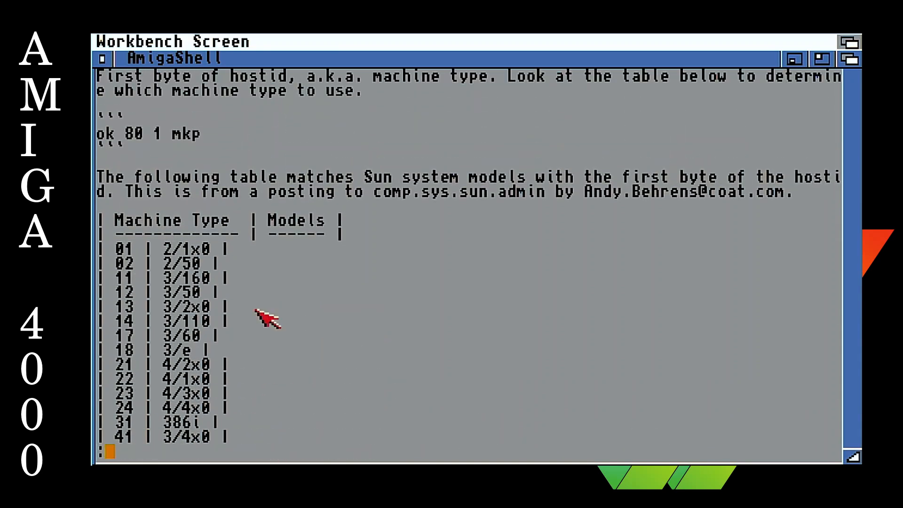
pyautogui.moveTo(158, 141)
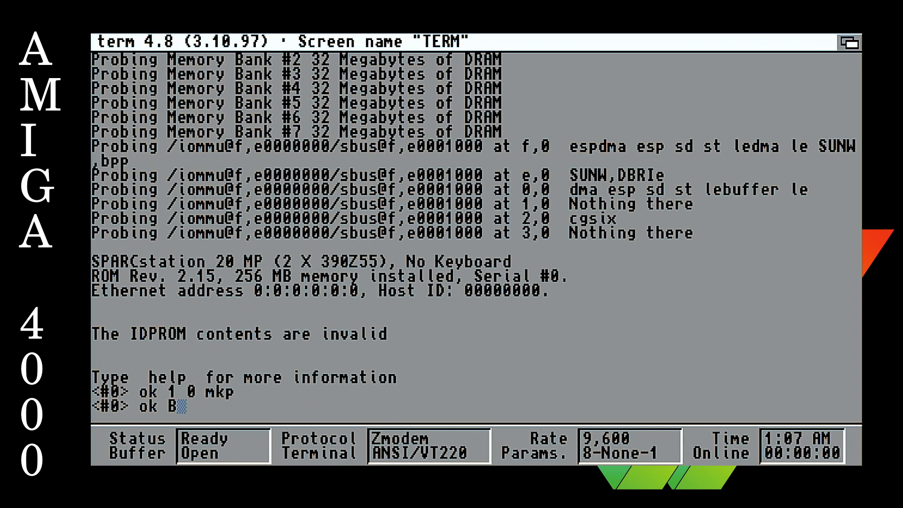
pyautogui.moveTo(714, 360)
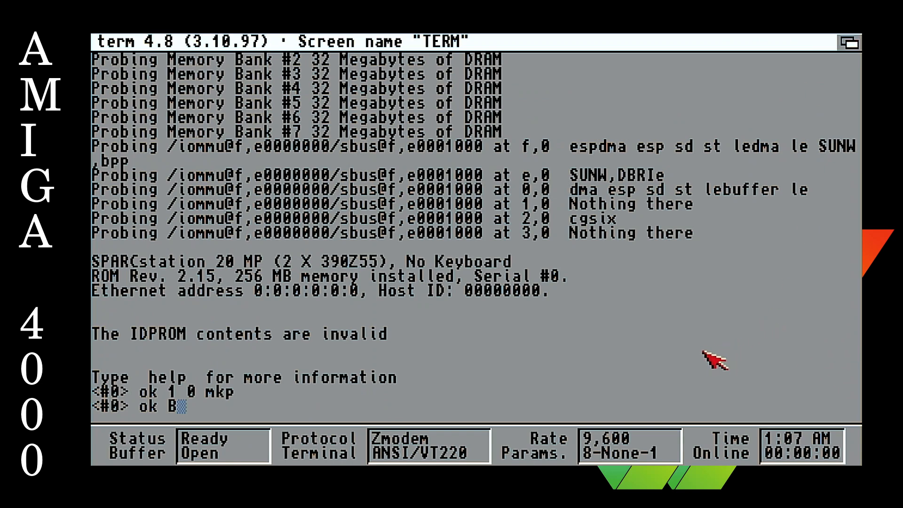
# Step: Erase the stray character and write machine type 72 to IDPROM offset 1
pyautogui.press('backspace')
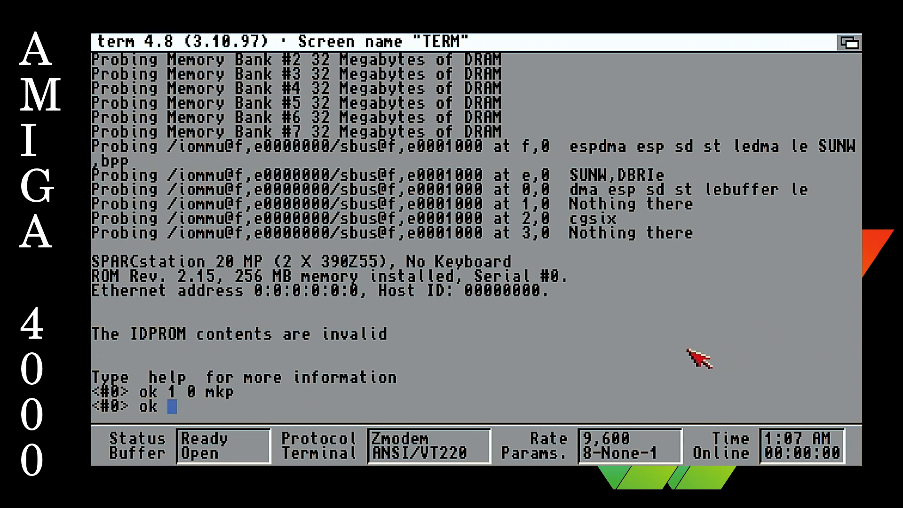
pyautogui.write('72 1')
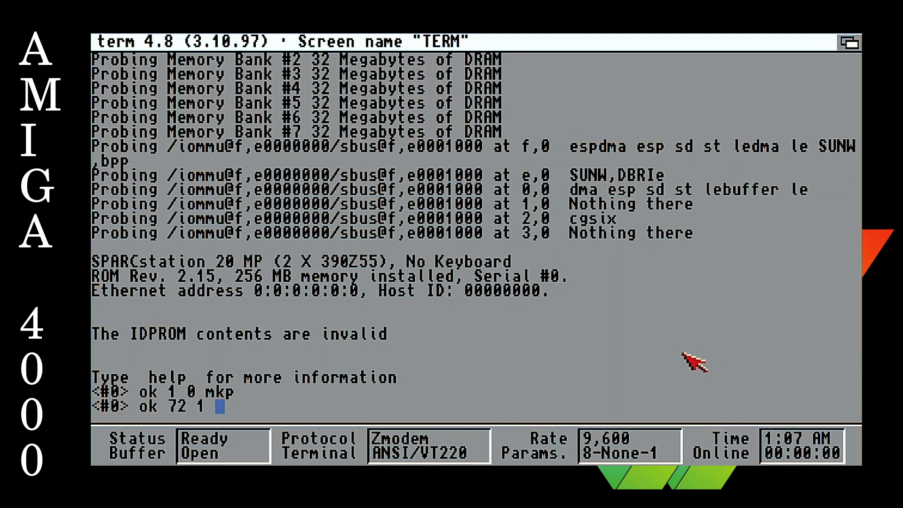
pyautogui.write('mkp')
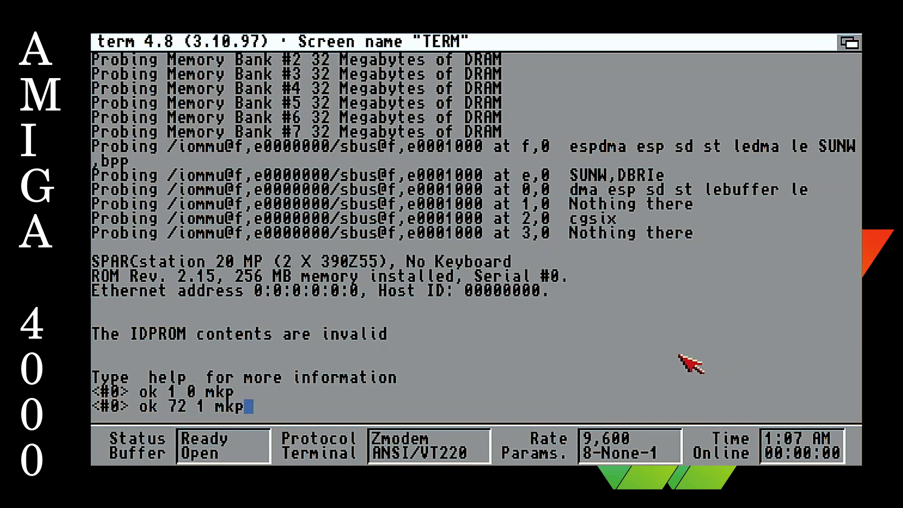
pyautogui.press('Return')
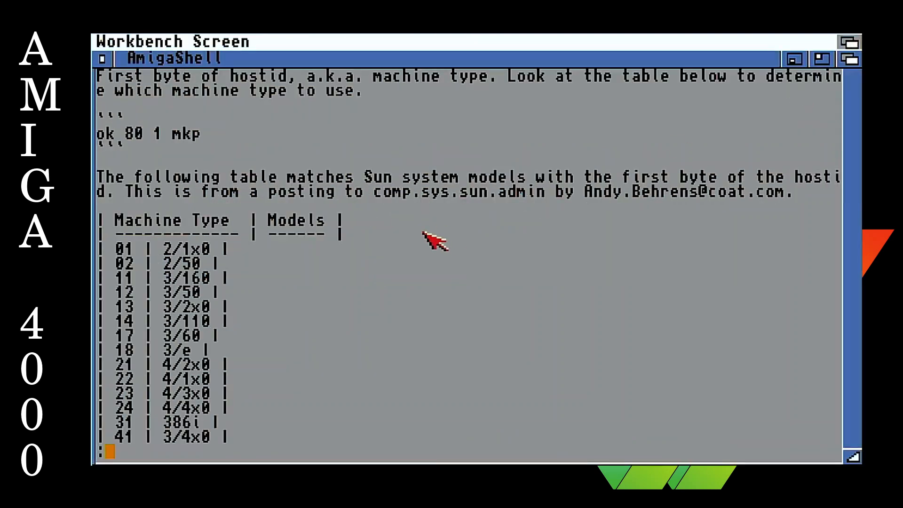
pyautogui.scroll(-3)
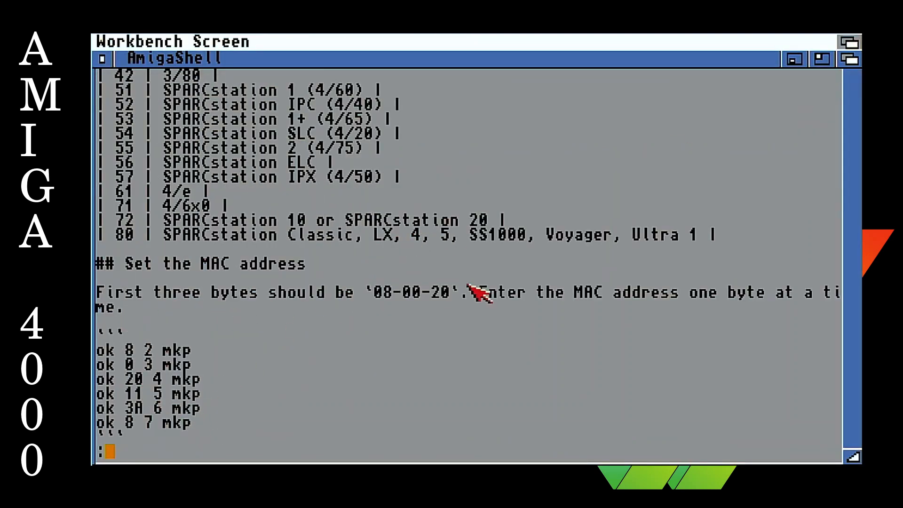
pyautogui.moveTo(156, 369)
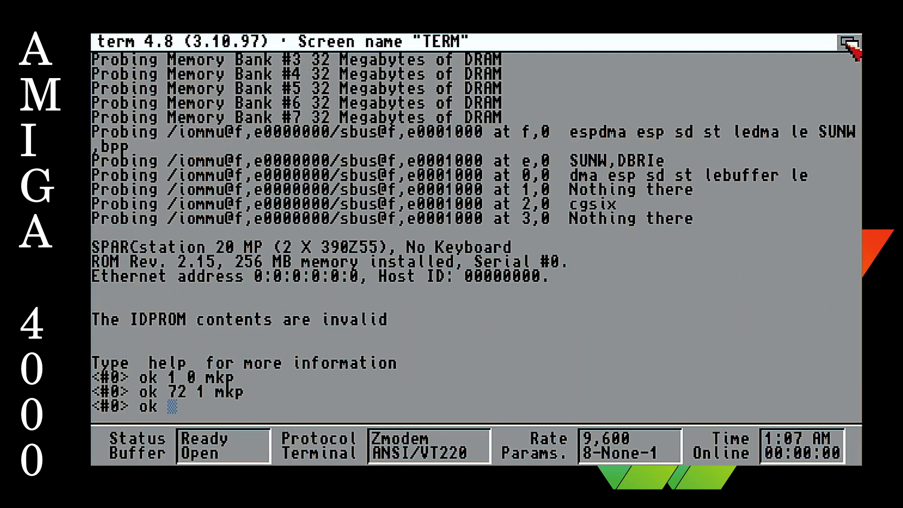
pyautogui.moveTo(736, 167)
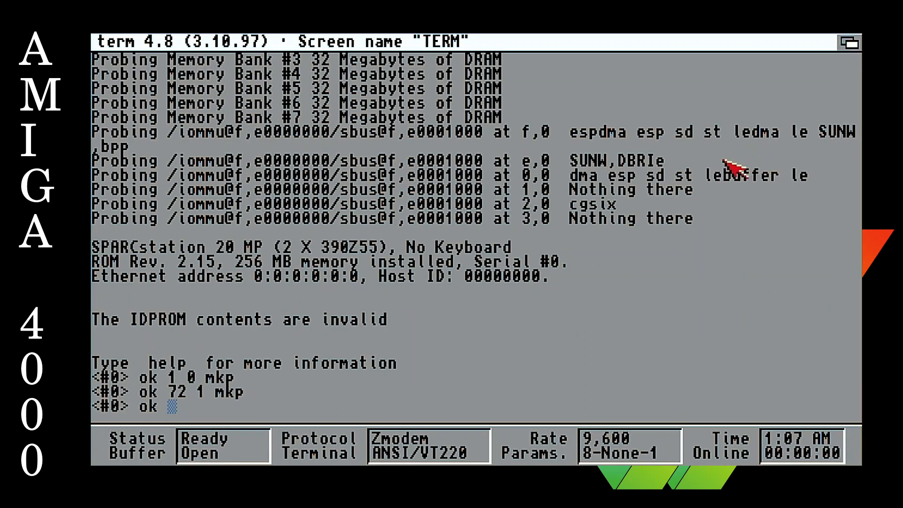
# Step: Enter MAC bytes 8, 0, 20, 20, 53 at offsets 2–6 and 9f at offset 7
pyautogui.write('8 2 mkp')
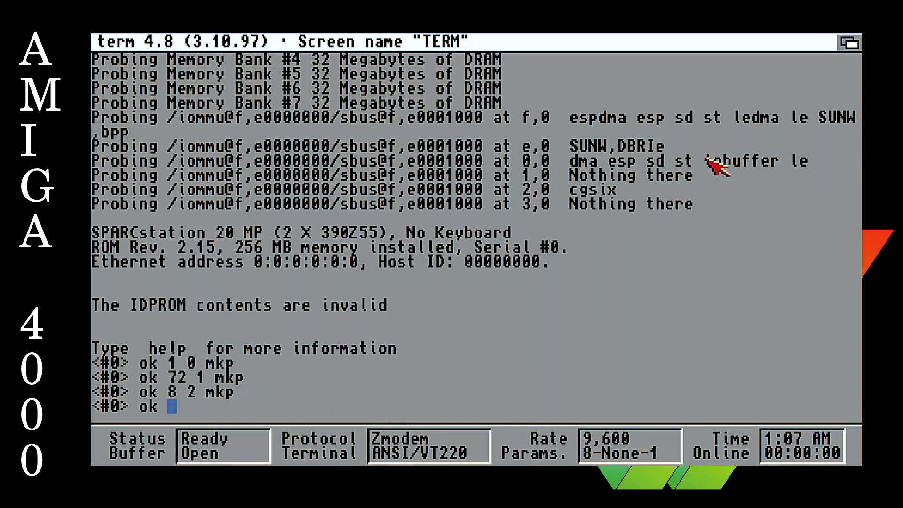
pyautogui.write('0 3 mkp')
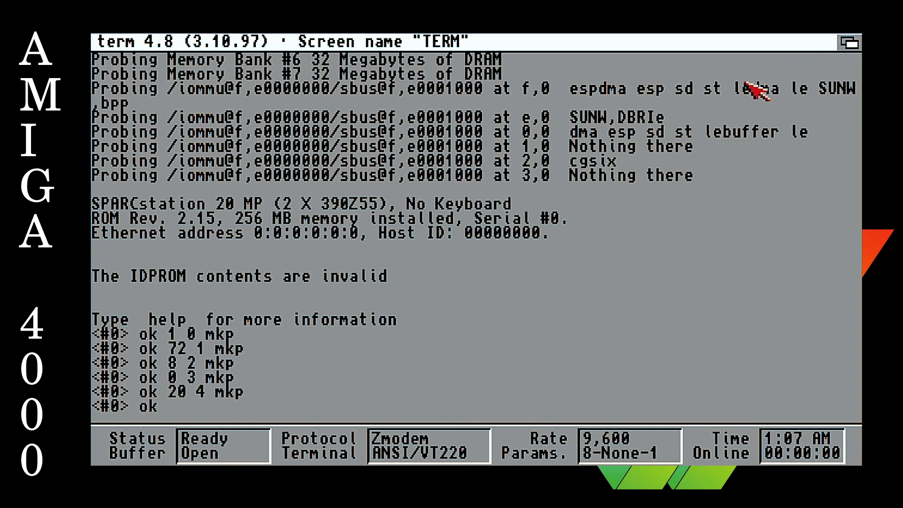
pyautogui.write('20 5 mkp')
pyautogui.write('53 6 mkp')
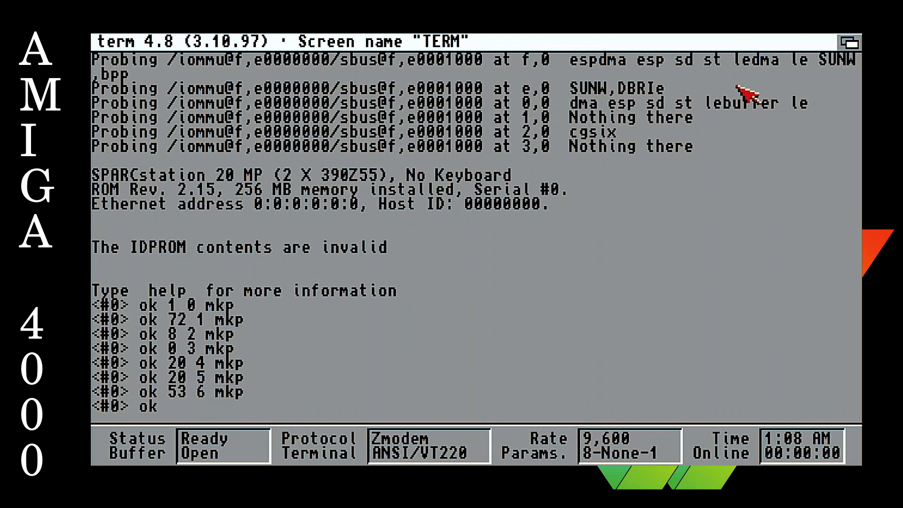
pyautogui.write('9f 7 m')
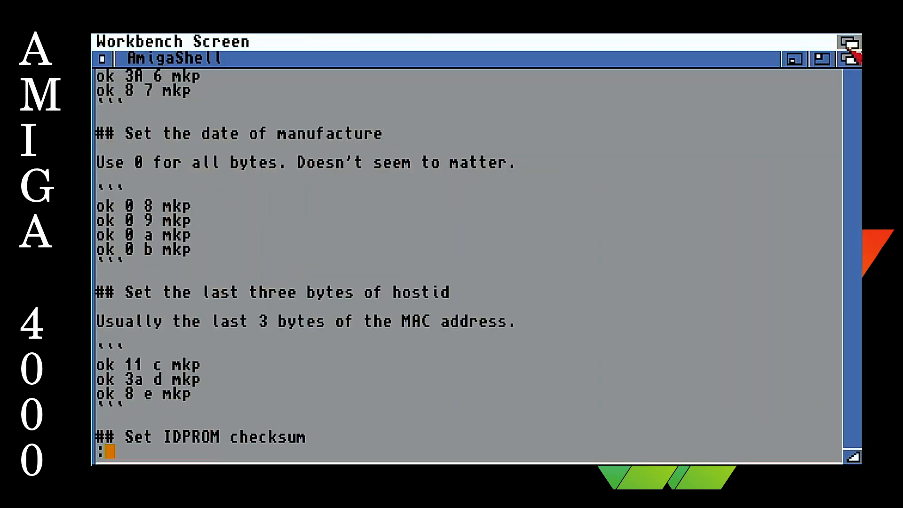
pyautogui.moveTo(166, 245)
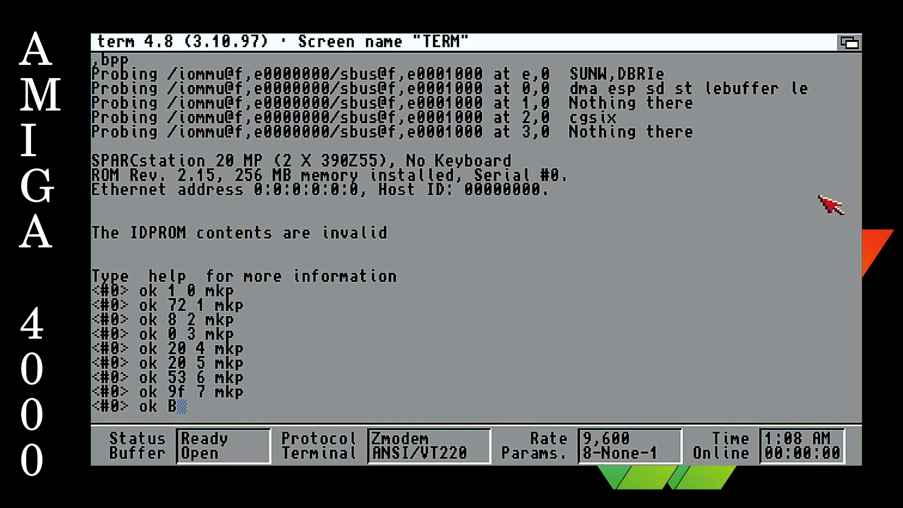
pyautogui.moveTo(678, 391)
pyautogui.write('0 8 mkp')
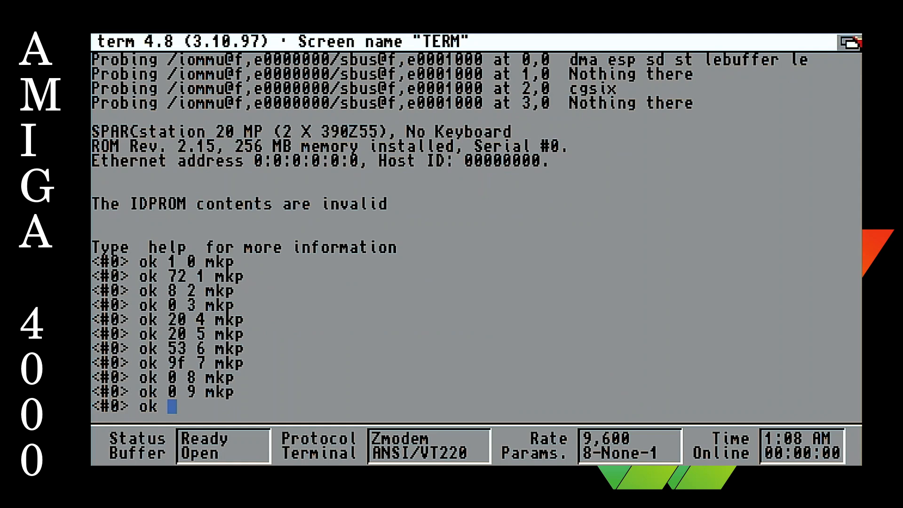
# Step: Write date byte 0 to IDPROM offsets 8 and 9
pyautogui.write('0')
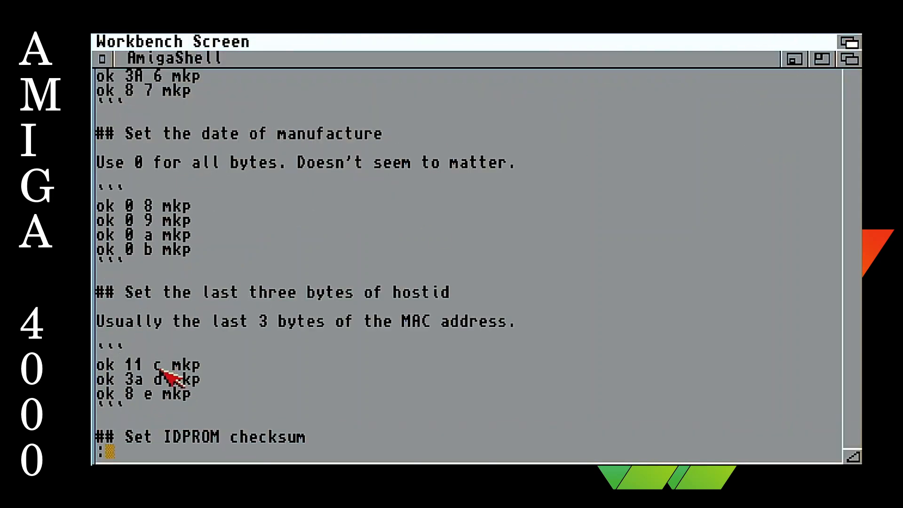
pyautogui.moveTo(196, 297)
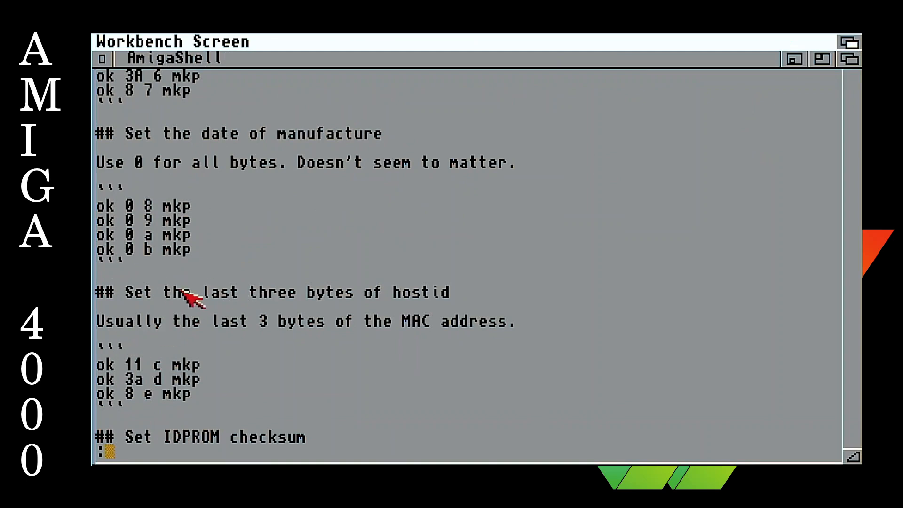
pyautogui.moveTo(164, 363)
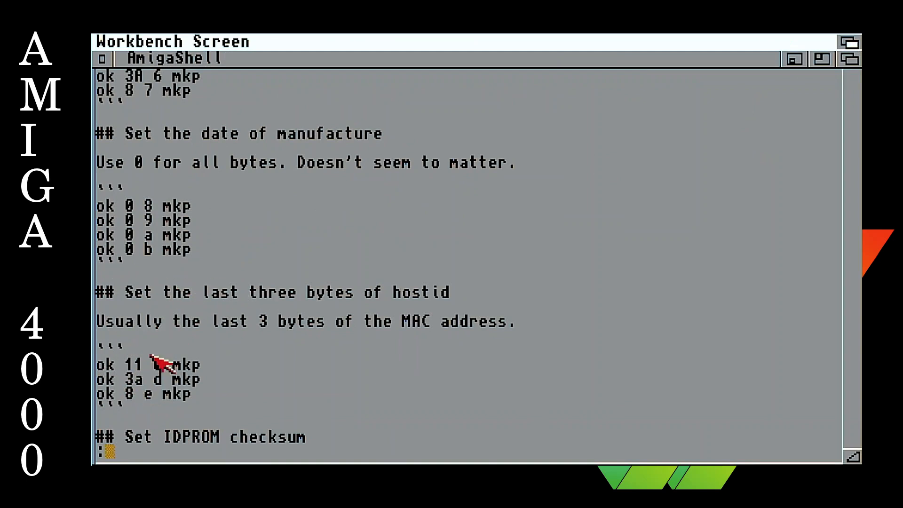
pyautogui.moveTo(156, 95)
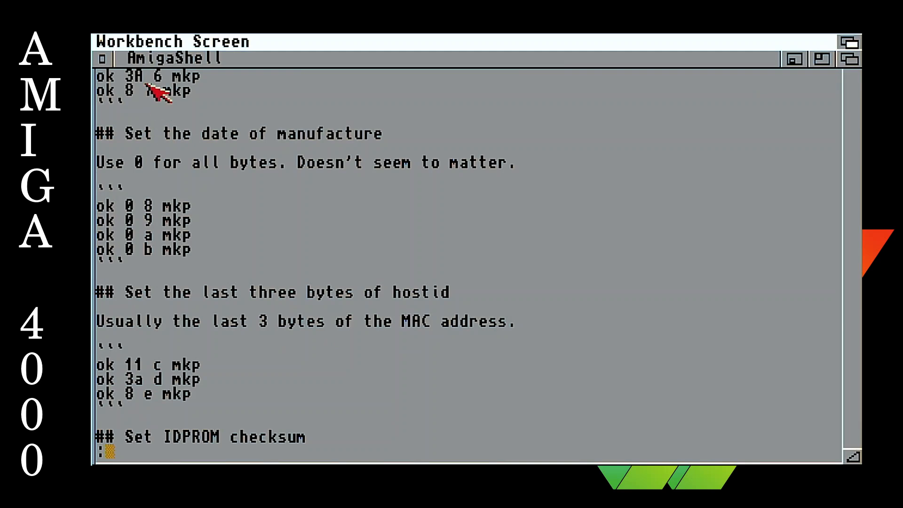
pyautogui.moveTo(161, 408)
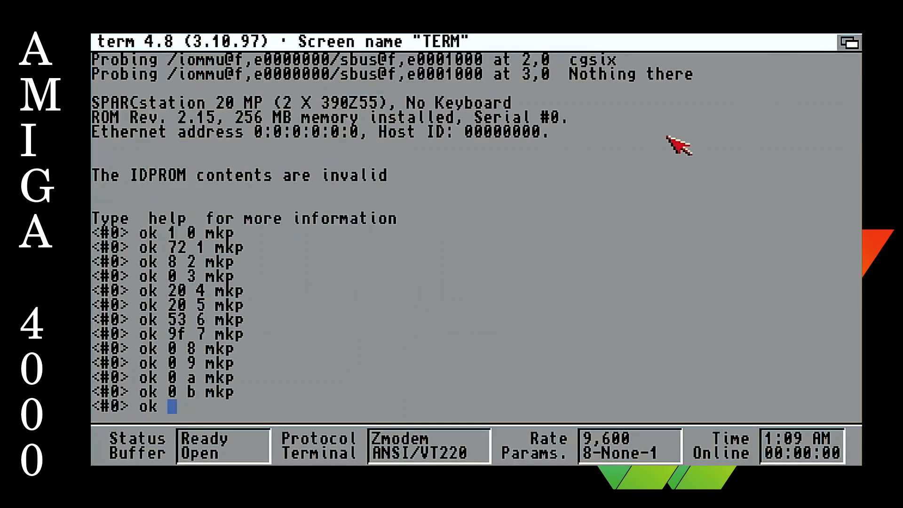
# Step: Write 0 to offsets a and b, then host ID bytes 20 and 53 to c and d
pyautogui.write('20 c mkp')
pyautogui.write('5')
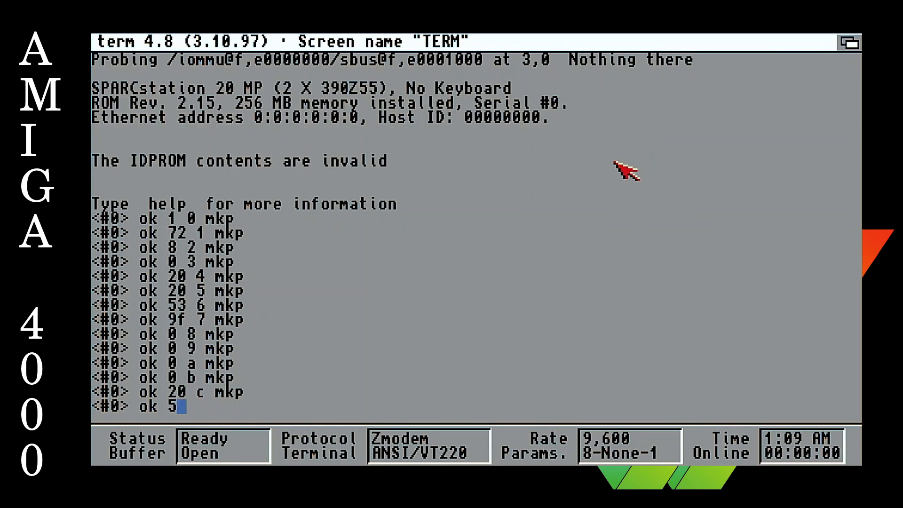
pyautogui.write('3')
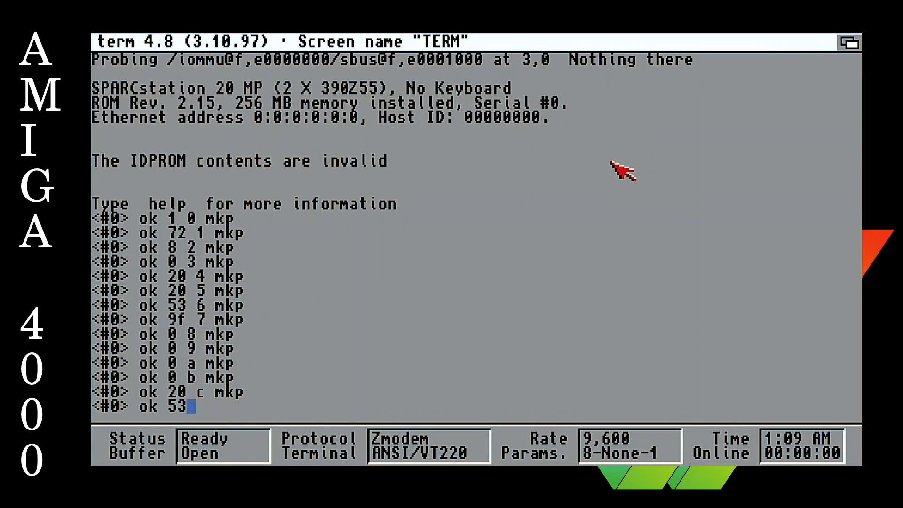
pyautogui.write('d mkp')
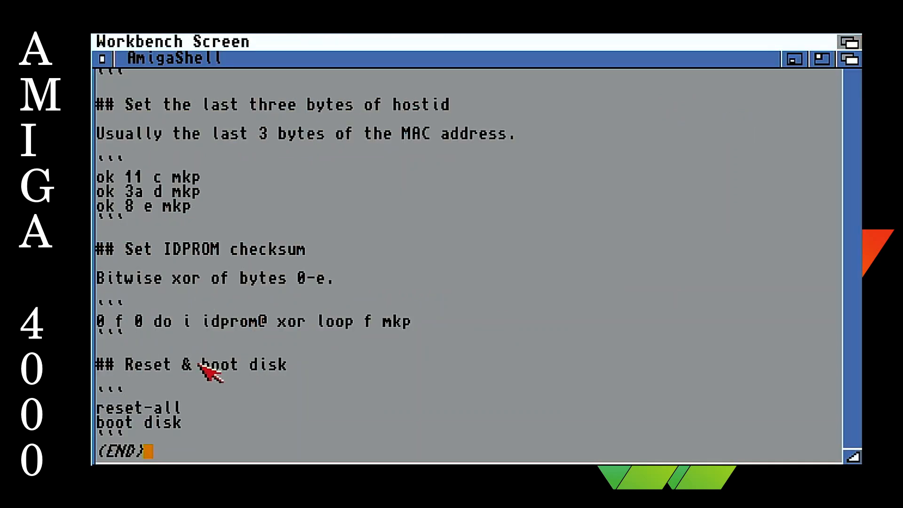
pyautogui.moveTo(282, 379)
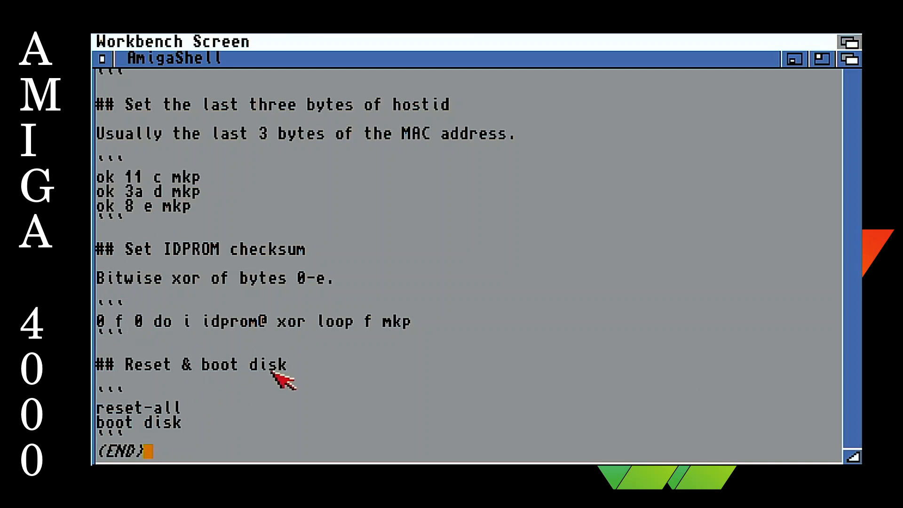
pyautogui.moveTo(161, 417)
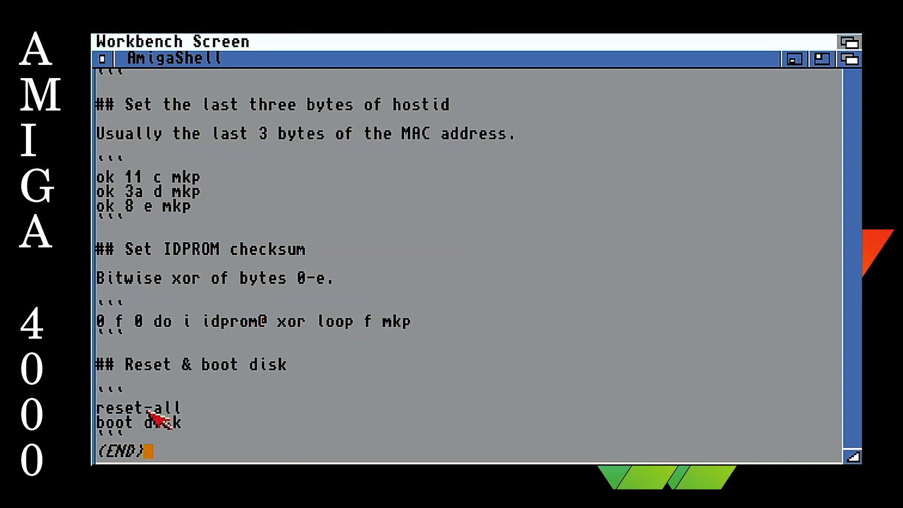
pyautogui.moveTo(270, 279)
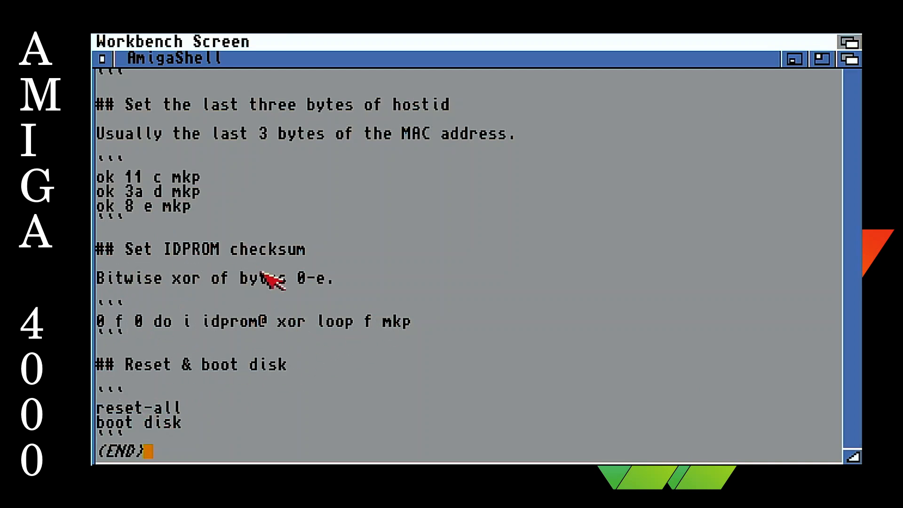
pyautogui.moveTo(380, 325)
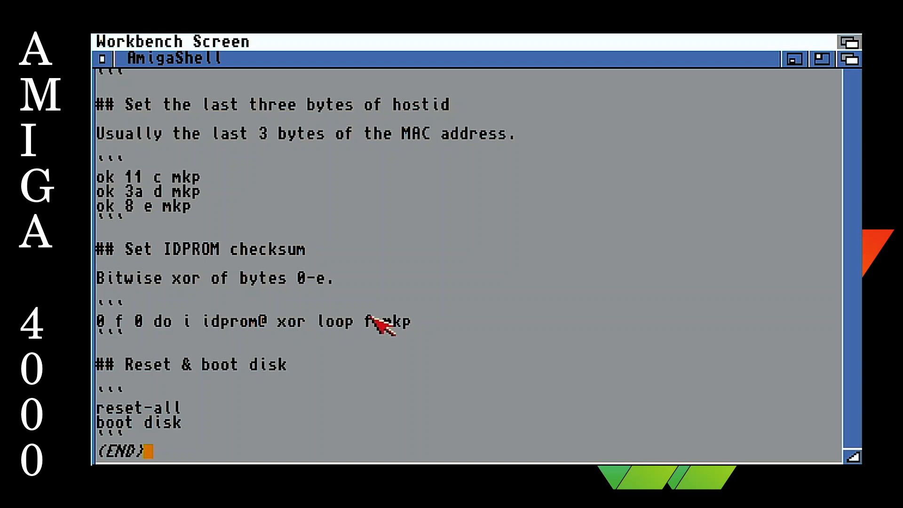
pyautogui.moveTo(359, 331)
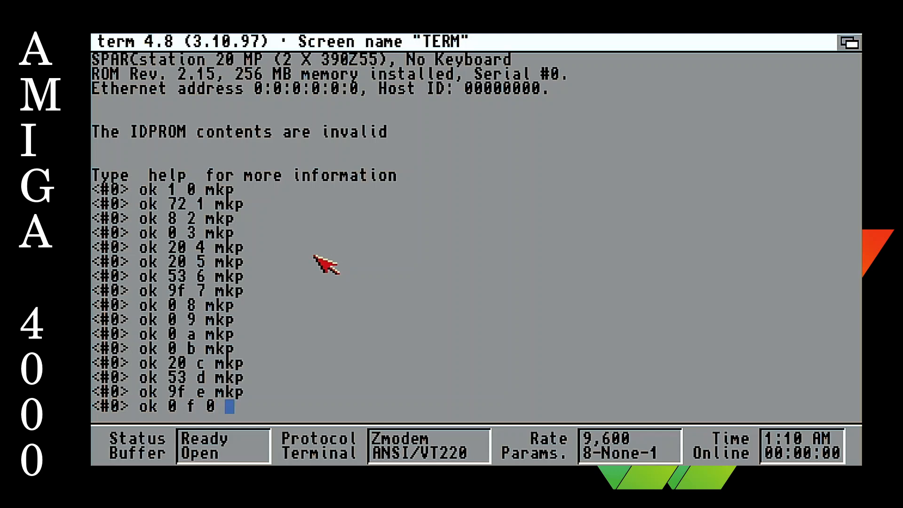
# Step: Enter the checksum loop '0 f 0 do i idprom@ xor loop f mkp' for byte f
pyautogui.write('do')
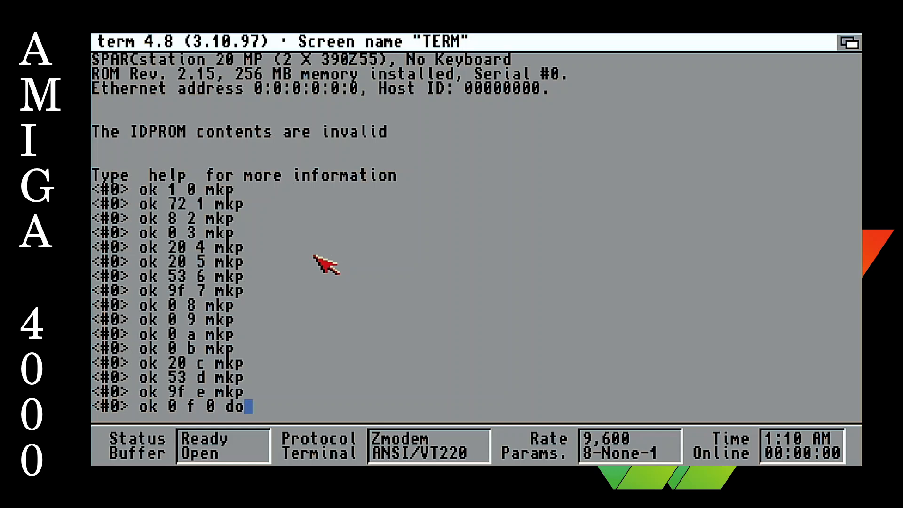
pyautogui.write('i idprom')
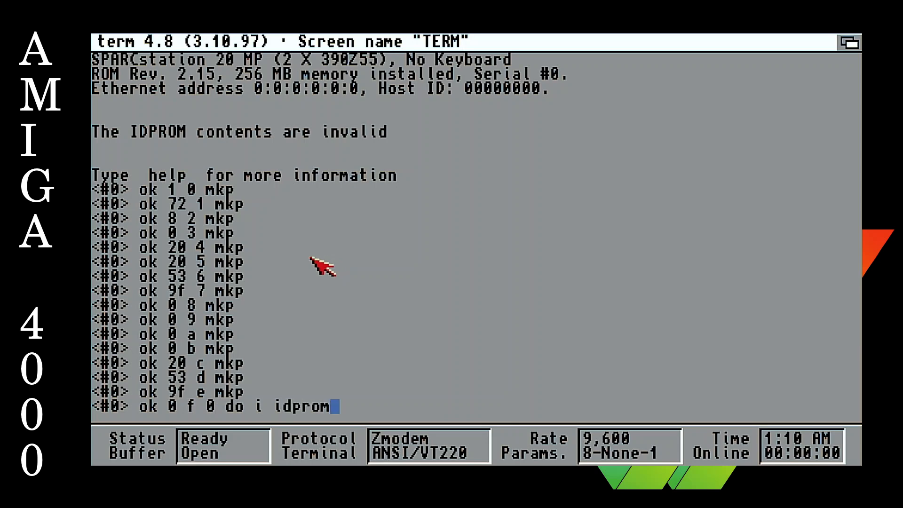
pyautogui.write('@ xor loop f mkp')
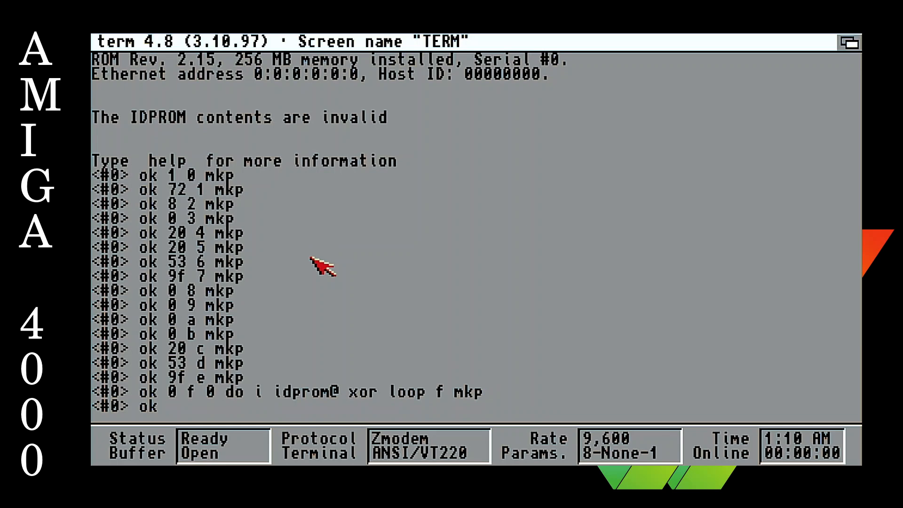
# Step: Retype the mistyped reset command and reset the SPARCstation
pyautogui.write('rest')
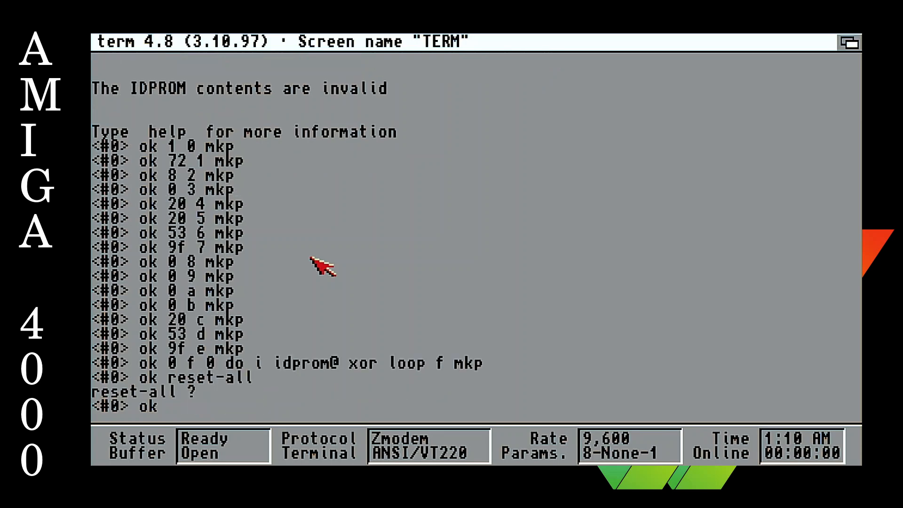
pyautogui.write('rest')
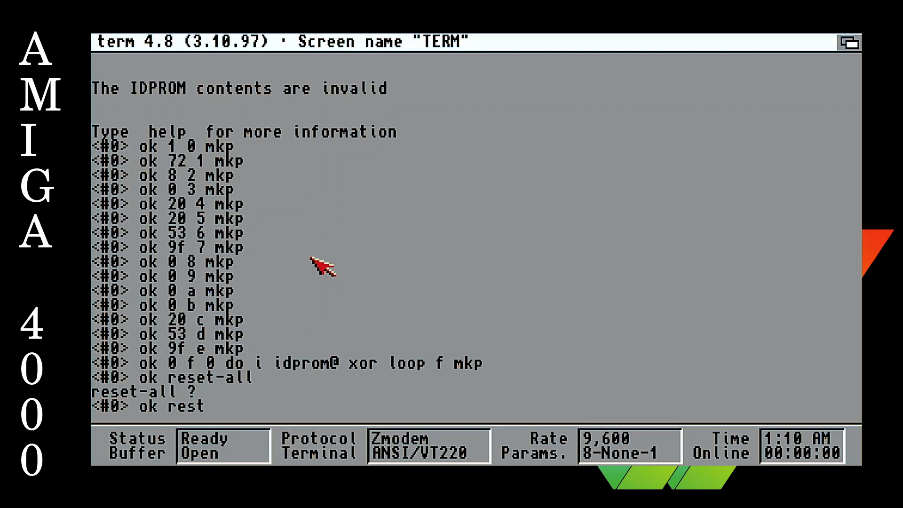
pyautogui.press('Return')
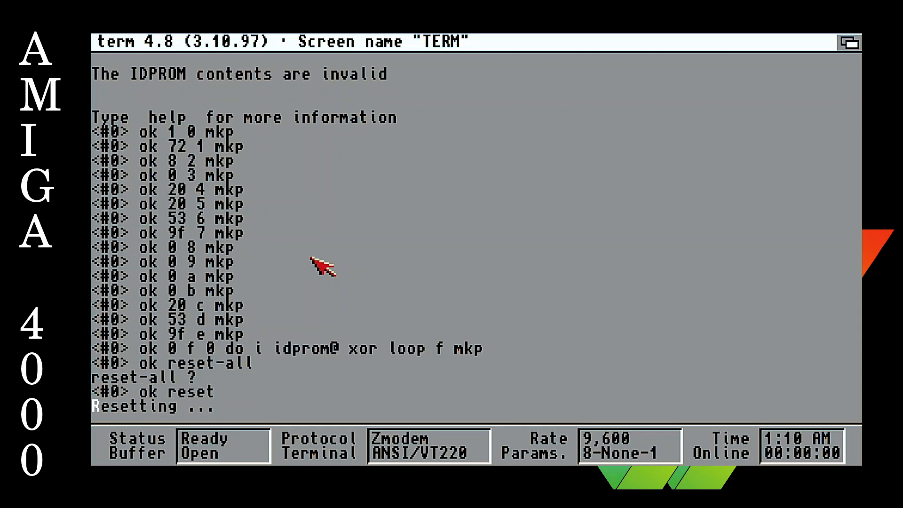